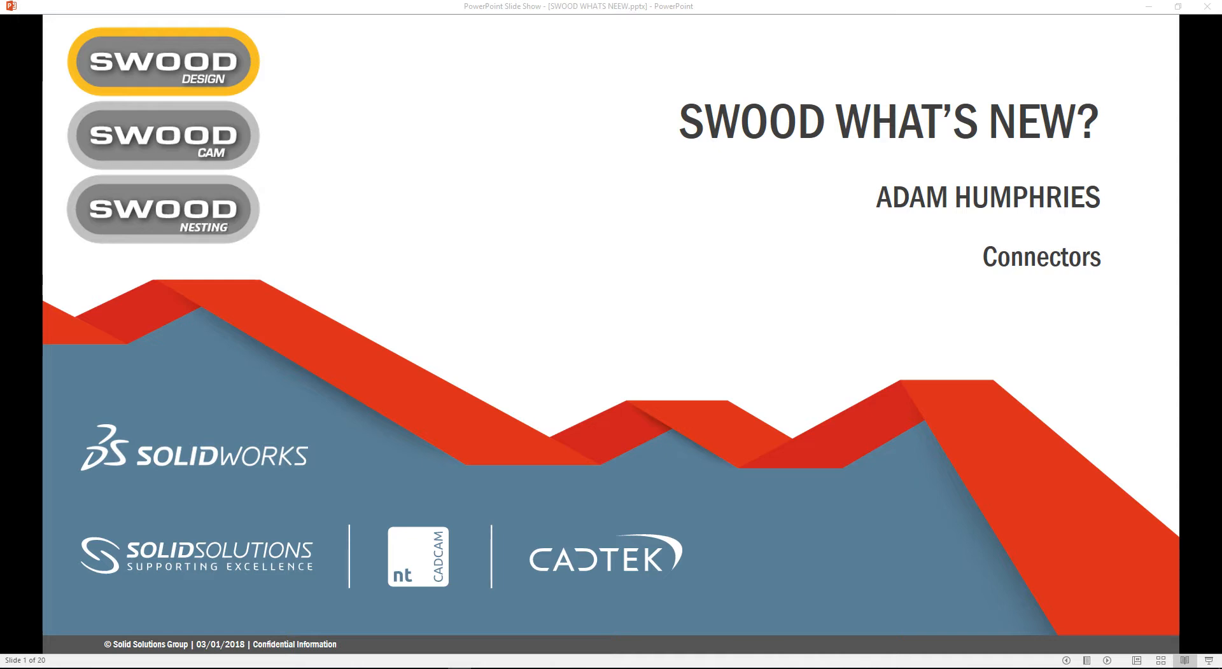
{"action": "mouse_move", "coordinate": [244, 630]}
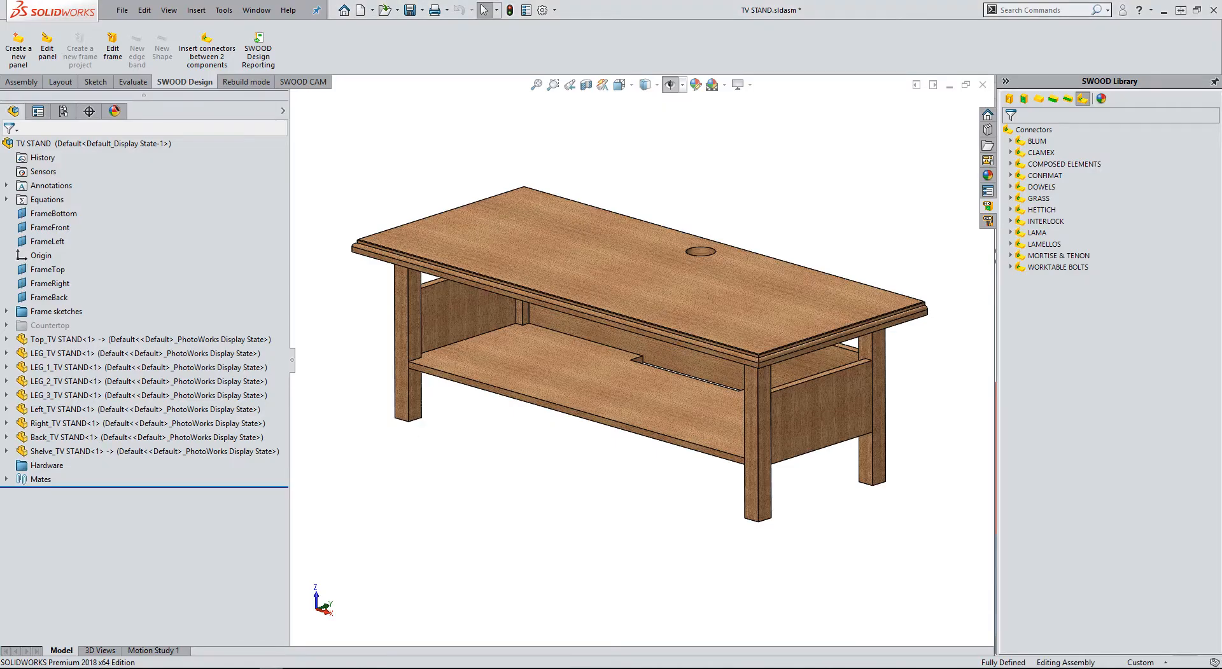
{"action": "mouse_move", "coordinate": [727, 406]}
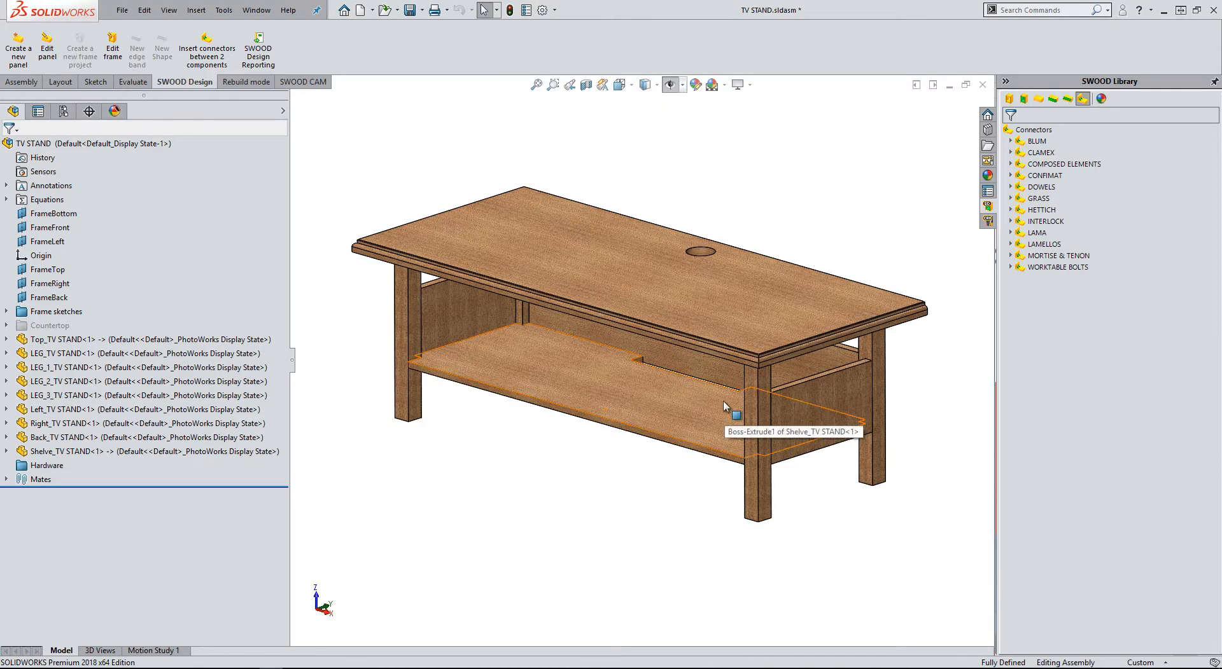
Join all four LEG/Top contacts with Pin 10/30 connectors and continue to the next contacts.
{"action": "left_click_drag", "start_coordinate": [701, 312], "coordinate": [716, 359]}
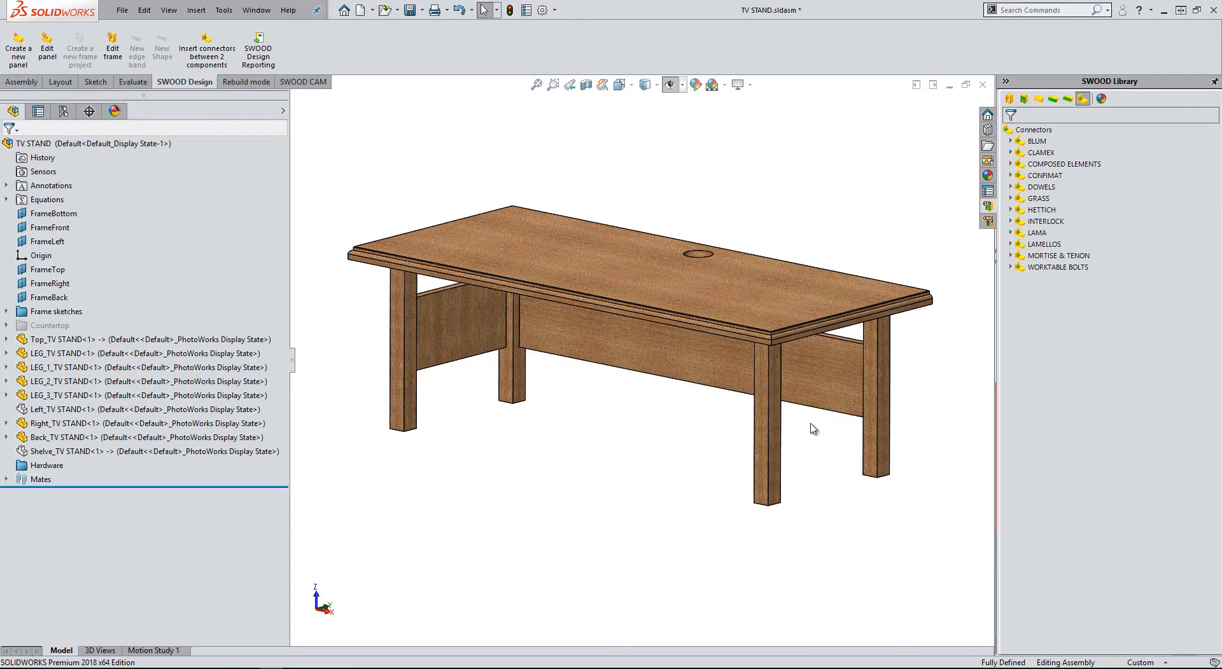
{"action": "mouse_move", "coordinate": [810, 427]}
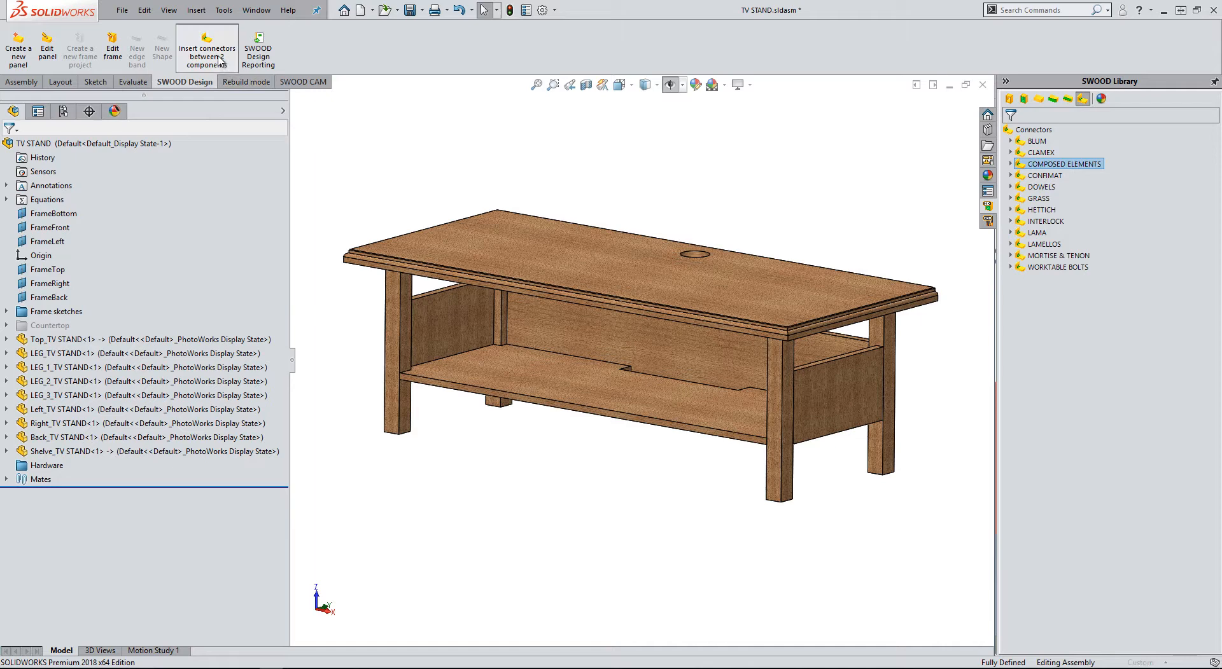
{"action": "left_click", "coordinate": [206, 47]}
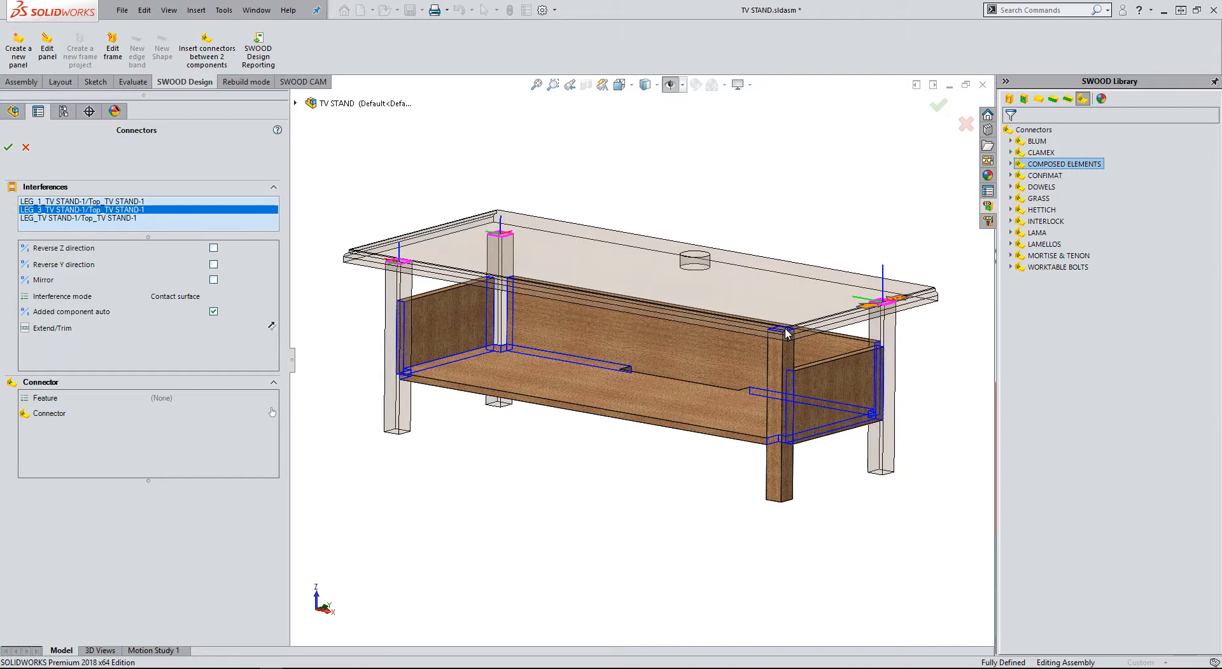
{"action": "left_click", "coordinate": [273, 414]}
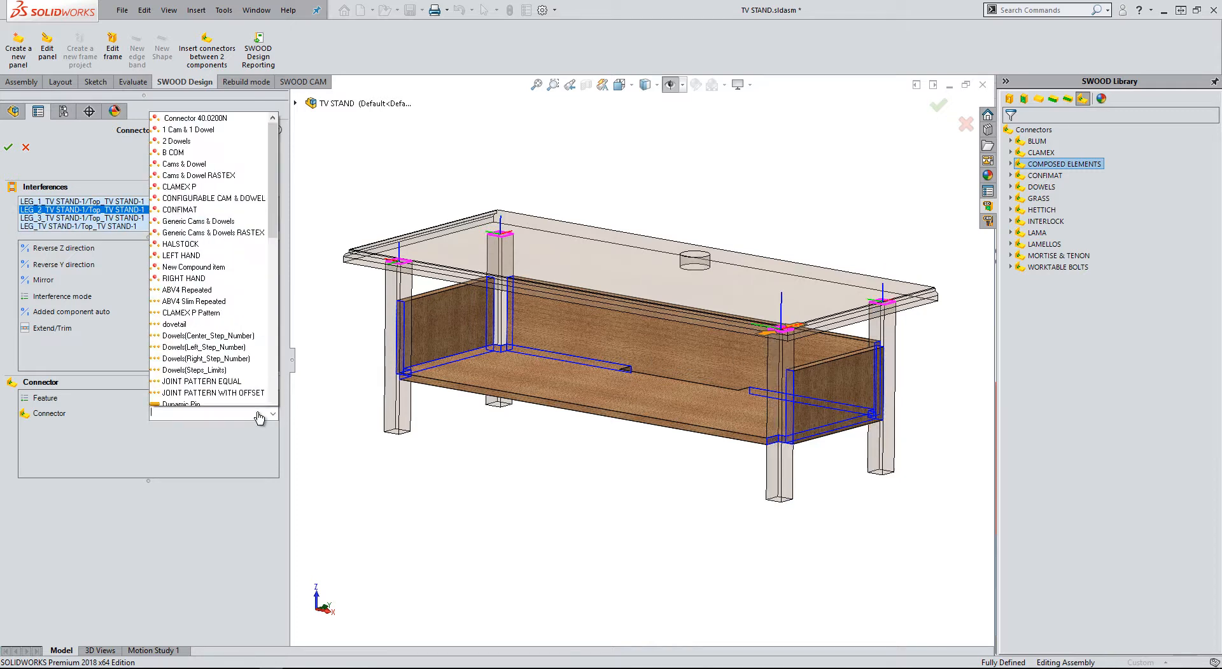
{"action": "left_click", "coordinate": [179, 404]}
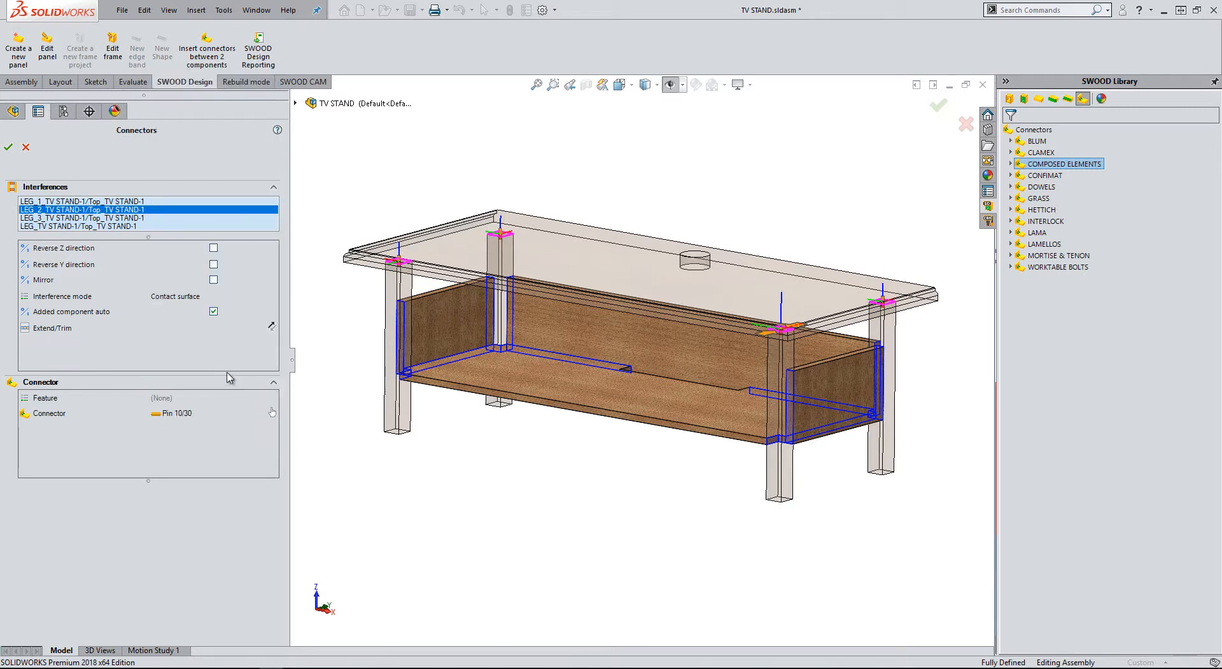
{"action": "left_click", "coordinate": [9, 148]}
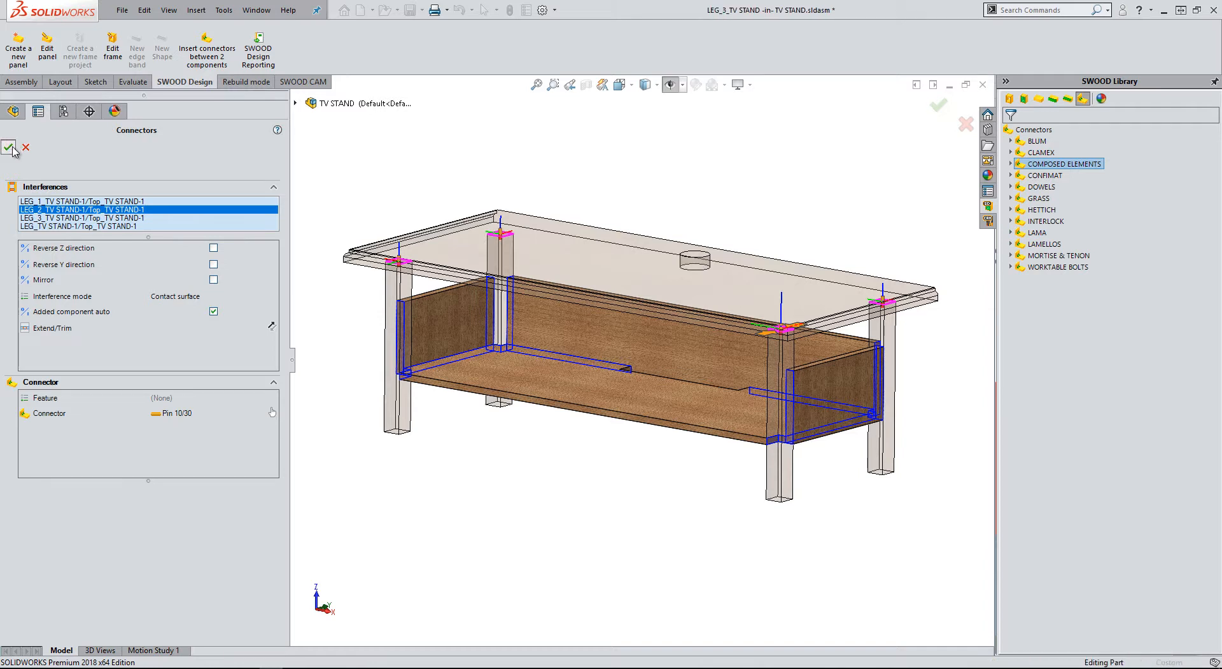
{"action": "left_click", "coordinate": [9, 148]}
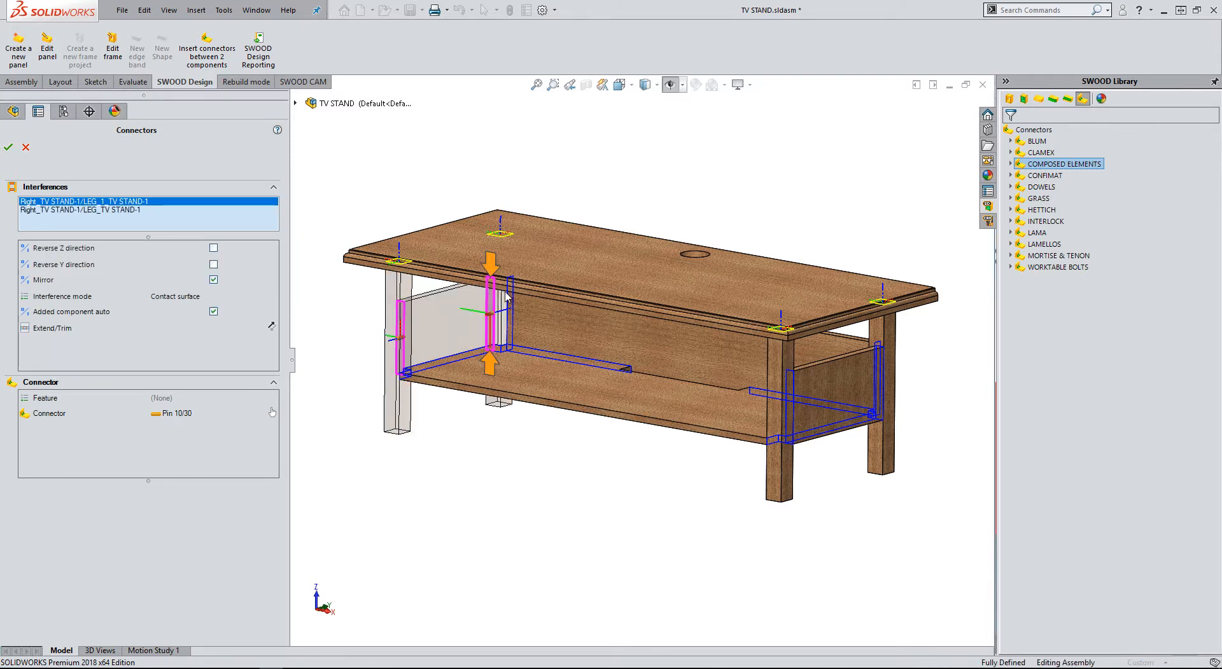
Apply mirrored Pin 10/30 connectors to the Right/LEG contacts.
{"action": "left_click", "coordinate": [84, 201]}
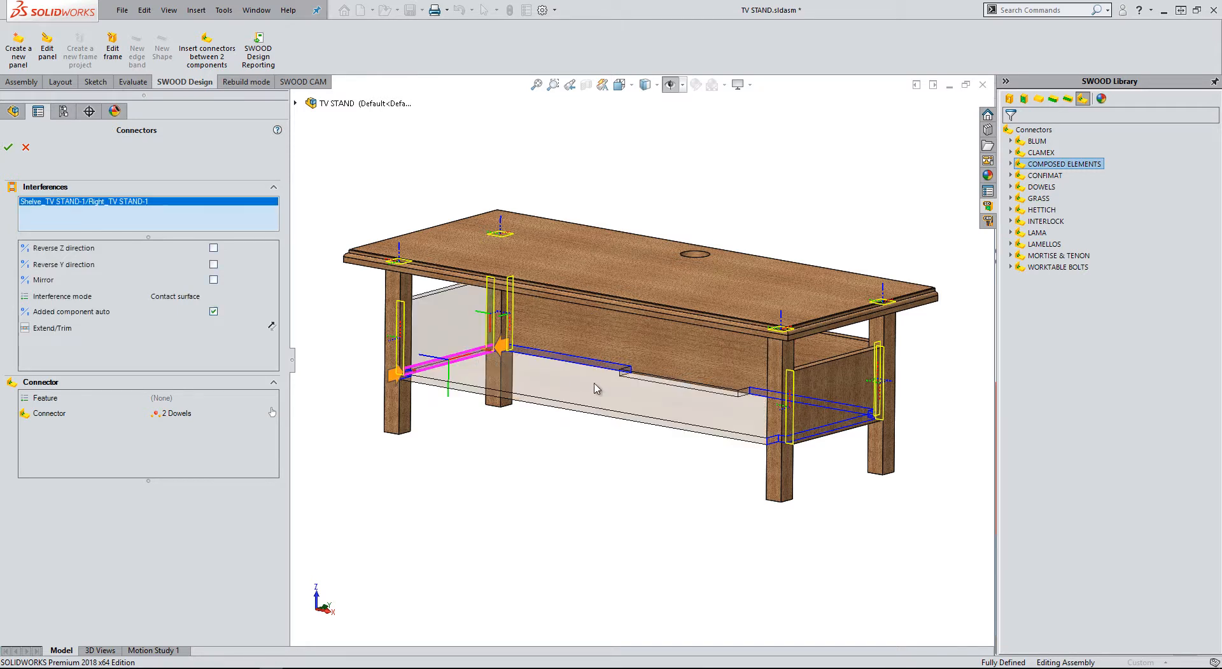
Join the Shelve/Left and Shelve/Right contacts with mirrored 2 Dowels connectors.
{"action": "left_click", "coordinate": [213, 280]}
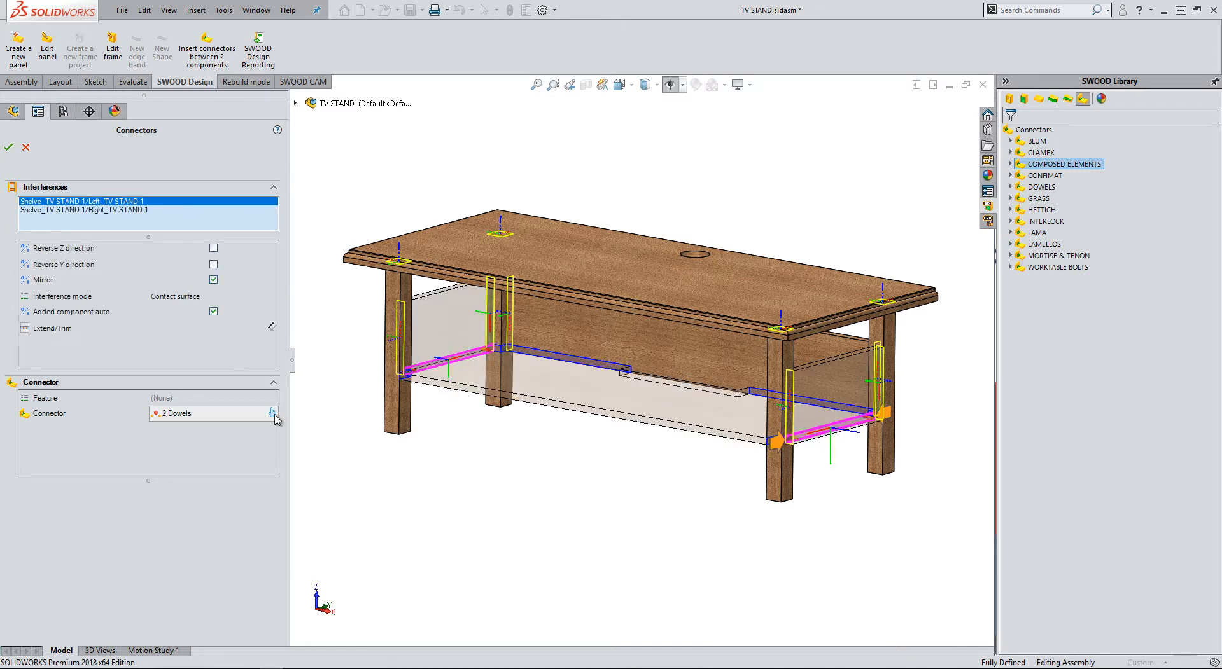
{"action": "left_click", "coordinate": [274, 413]}
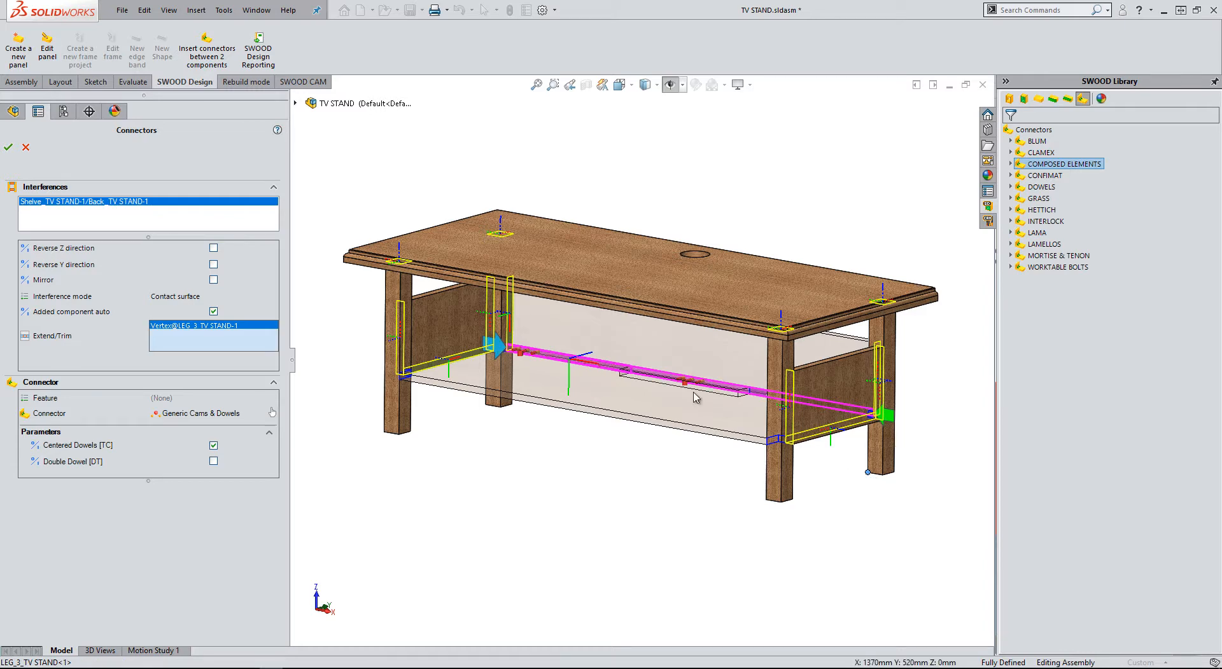
Join Shelve/Back with CONFIGURABLE CAM & DOWEL connectors at 350 mm left and right offsets.
{"action": "left_click", "coordinate": [553, 84]}
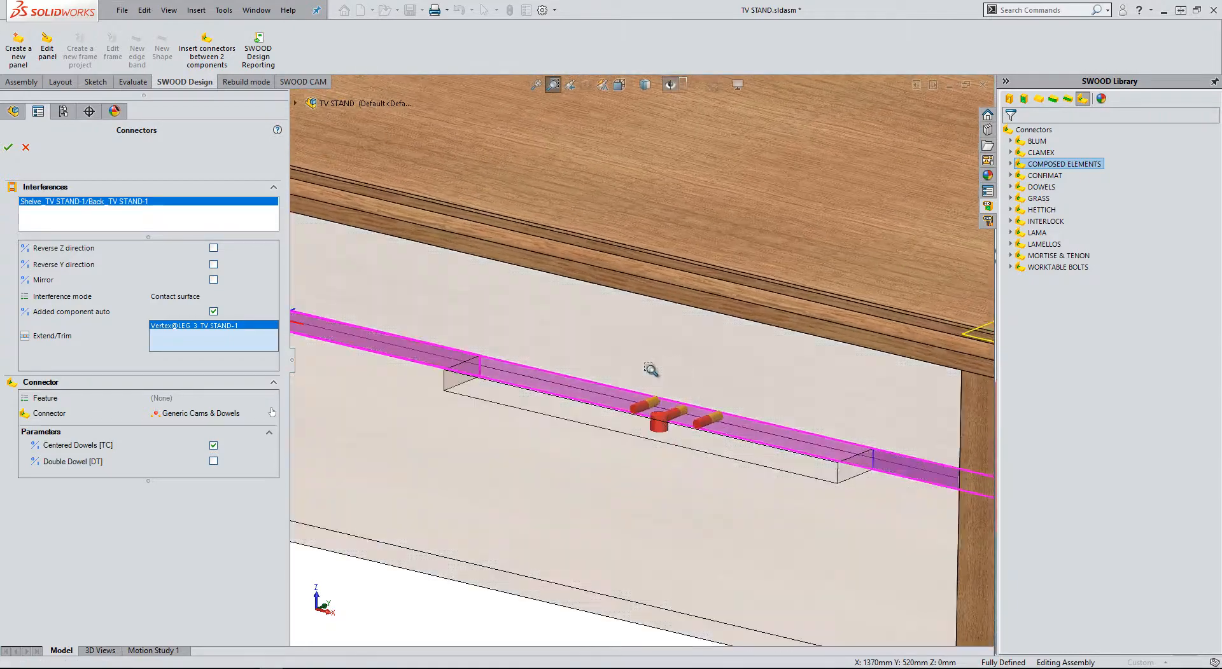
{"action": "left_click", "coordinate": [272, 414]}
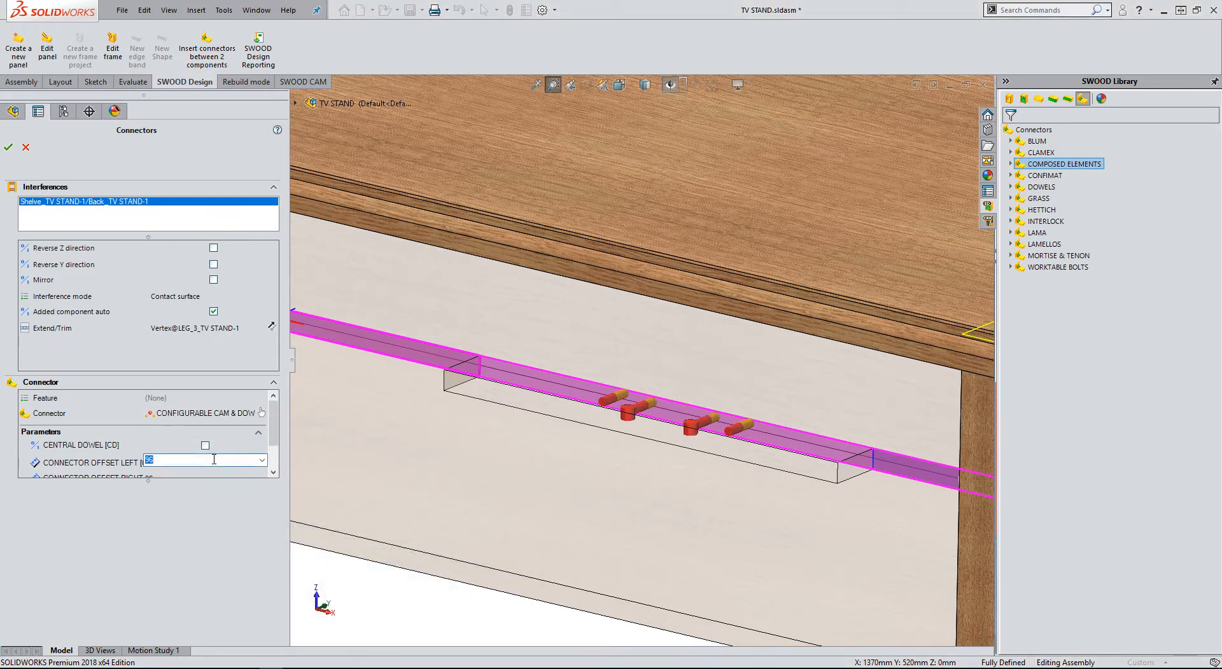
{"action": "type", "text": "350mm"}
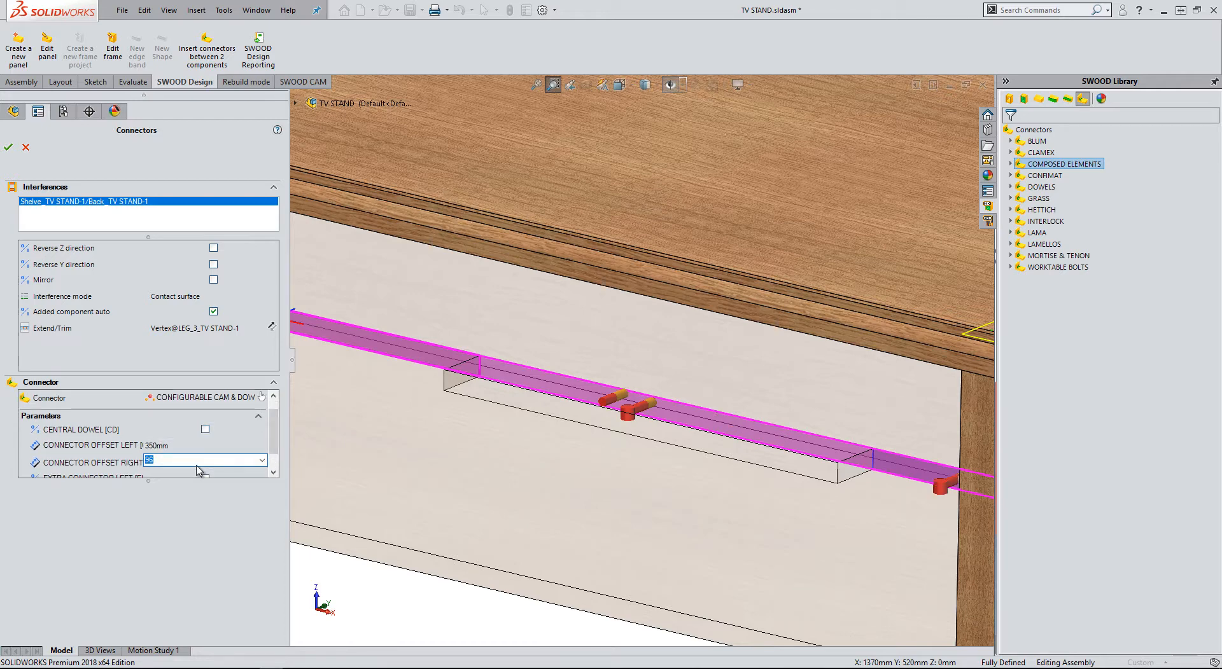
{"action": "type", "text": "350mm"}
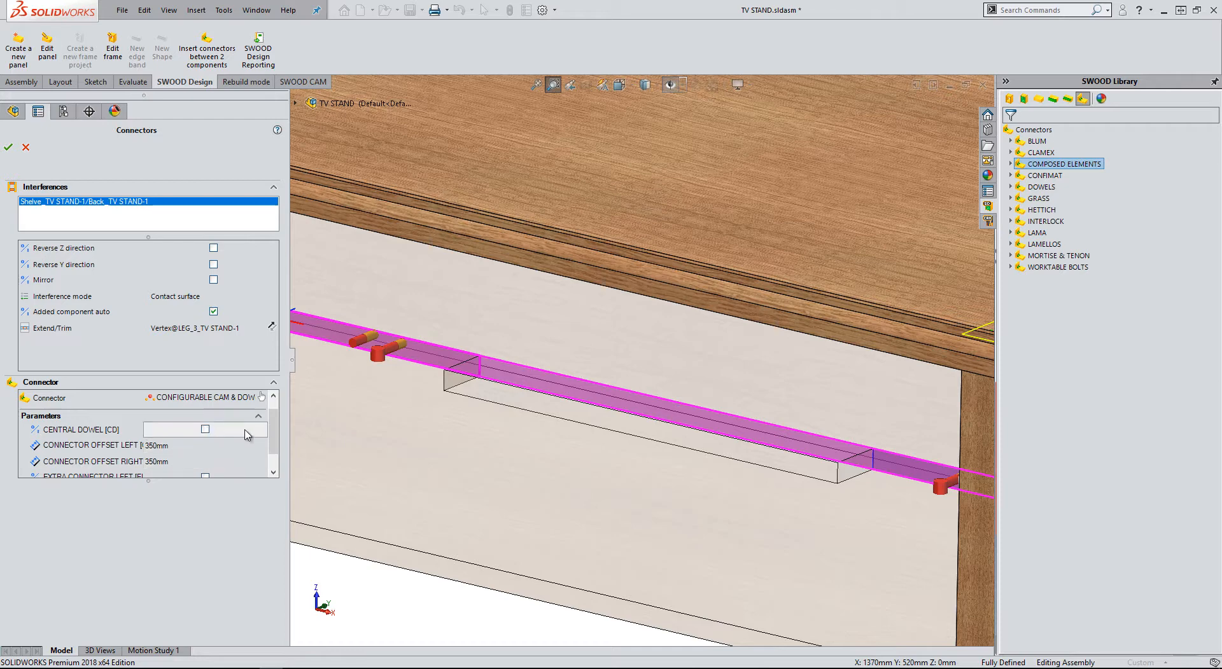
{"action": "scroll", "scroll_direction": "down", "scroll_amount": 3}
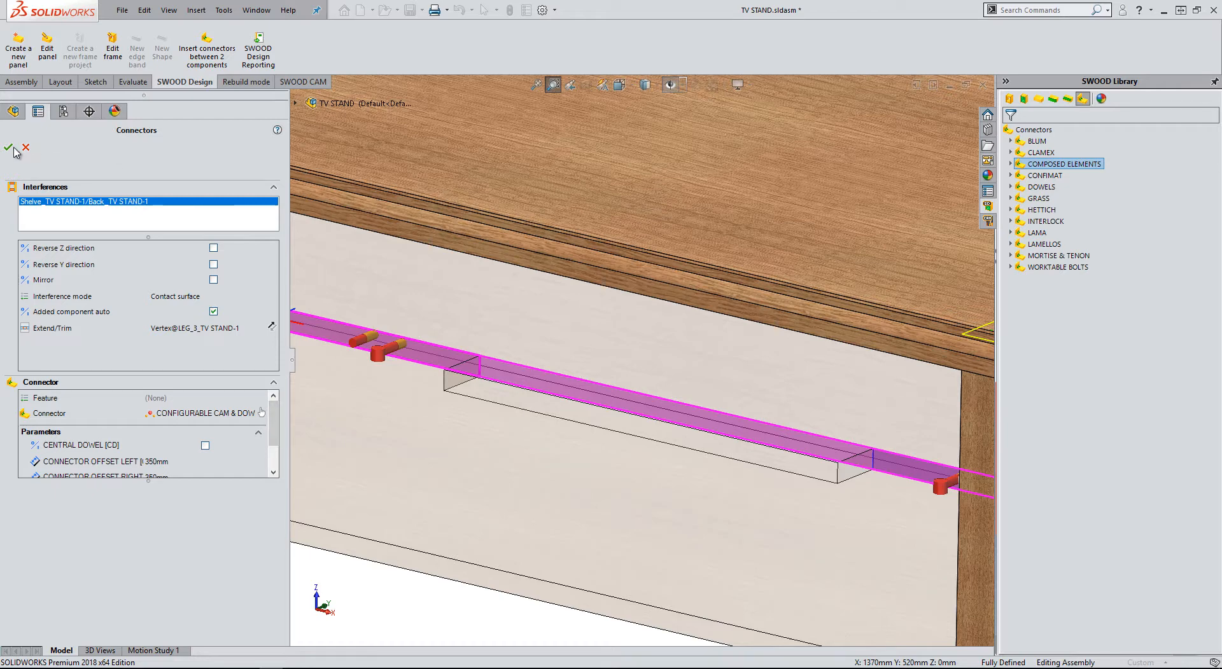
{"action": "left_click", "coordinate": [9, 149]}
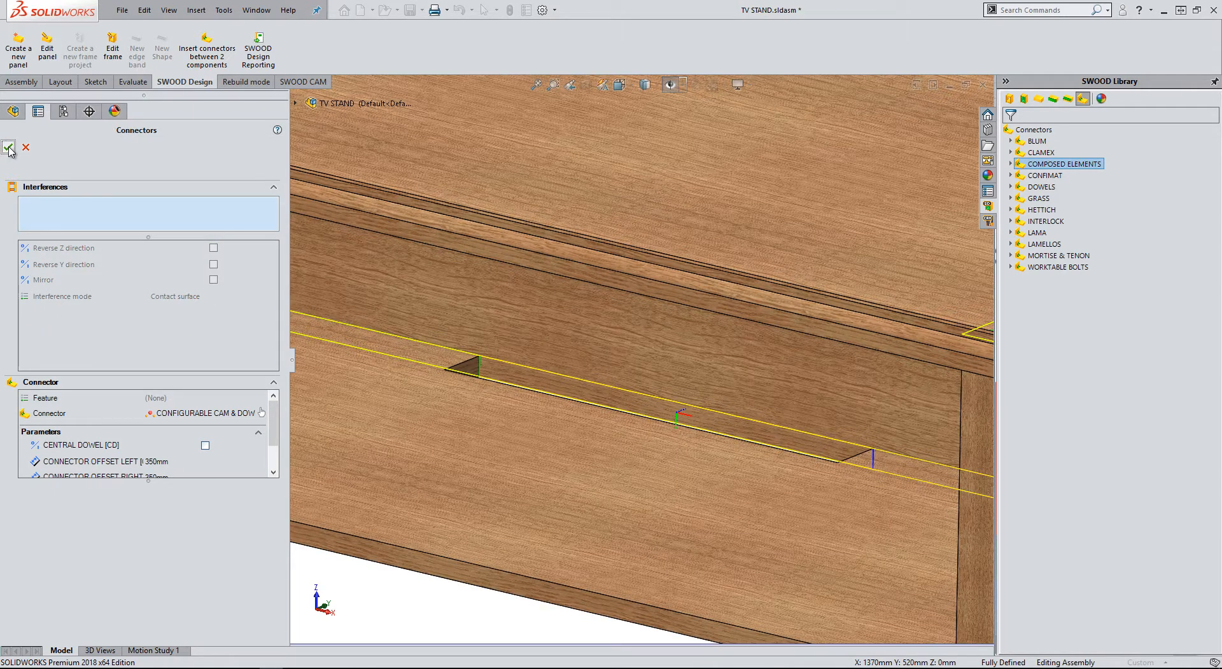
{"action": "left_click", "coordinate": [9, 148]}
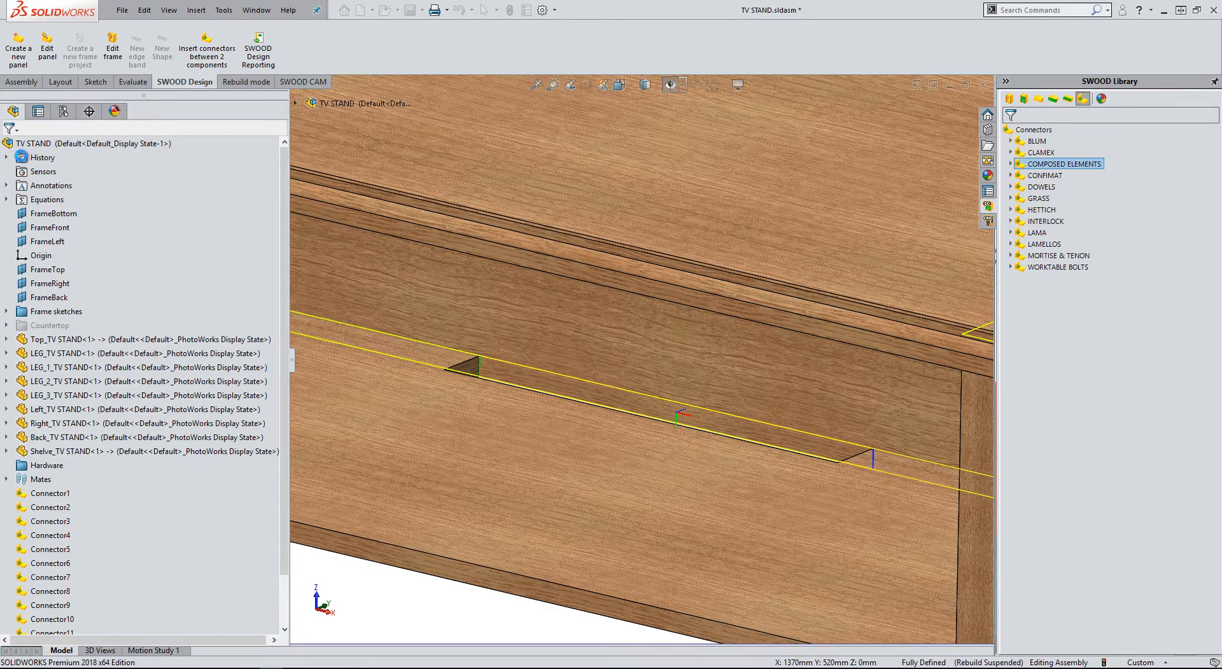
Zoom to fit the whole TV STAND, then start SWOOD Design Reporting.
{"action": "left_click", "coordinate": [559, 371]}
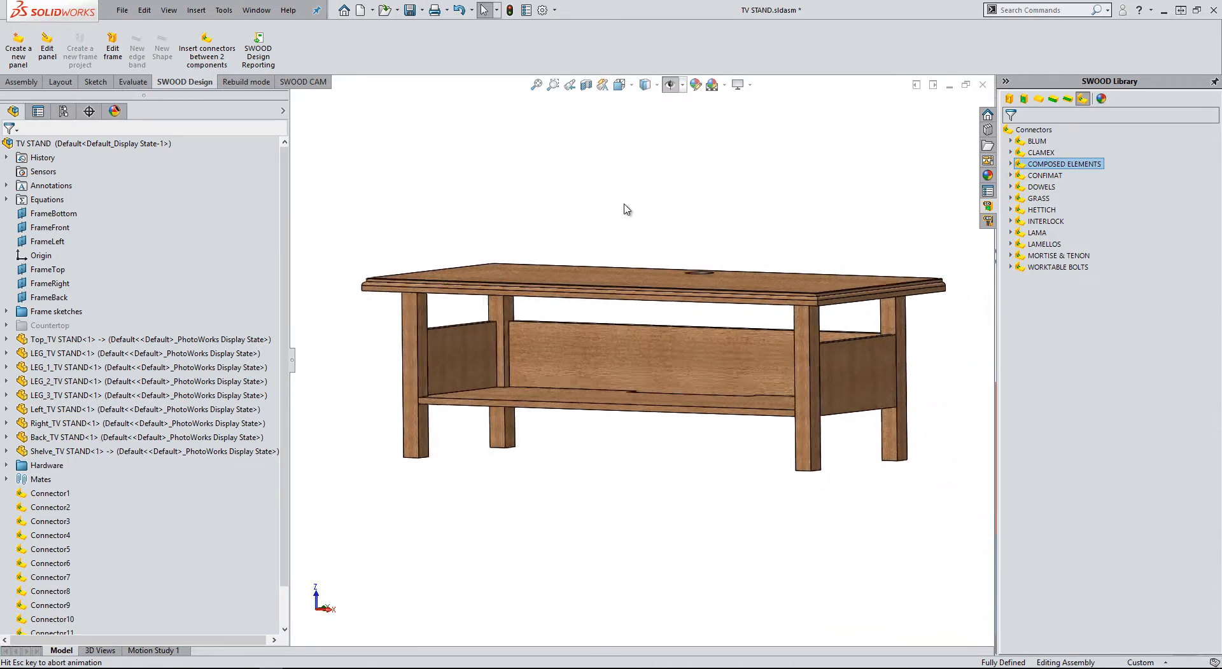
{"action": "left_click", "coordinate": [258, 47]}
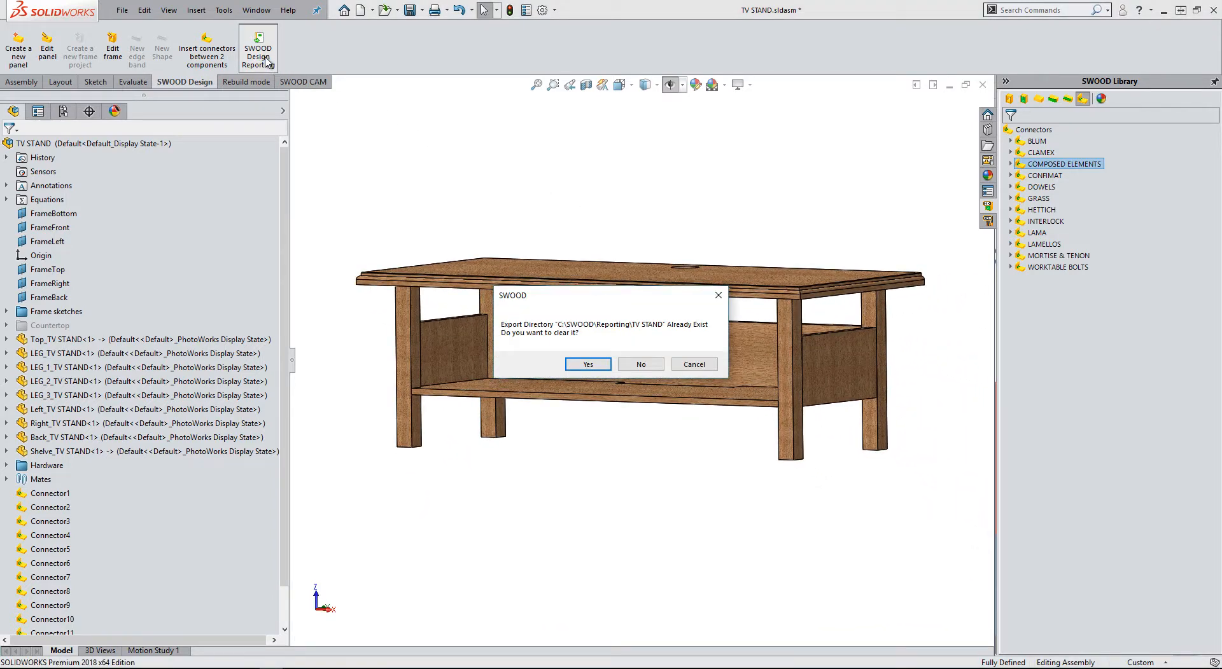
{"action": "mouse_move", "coordinate": [588, 348]}
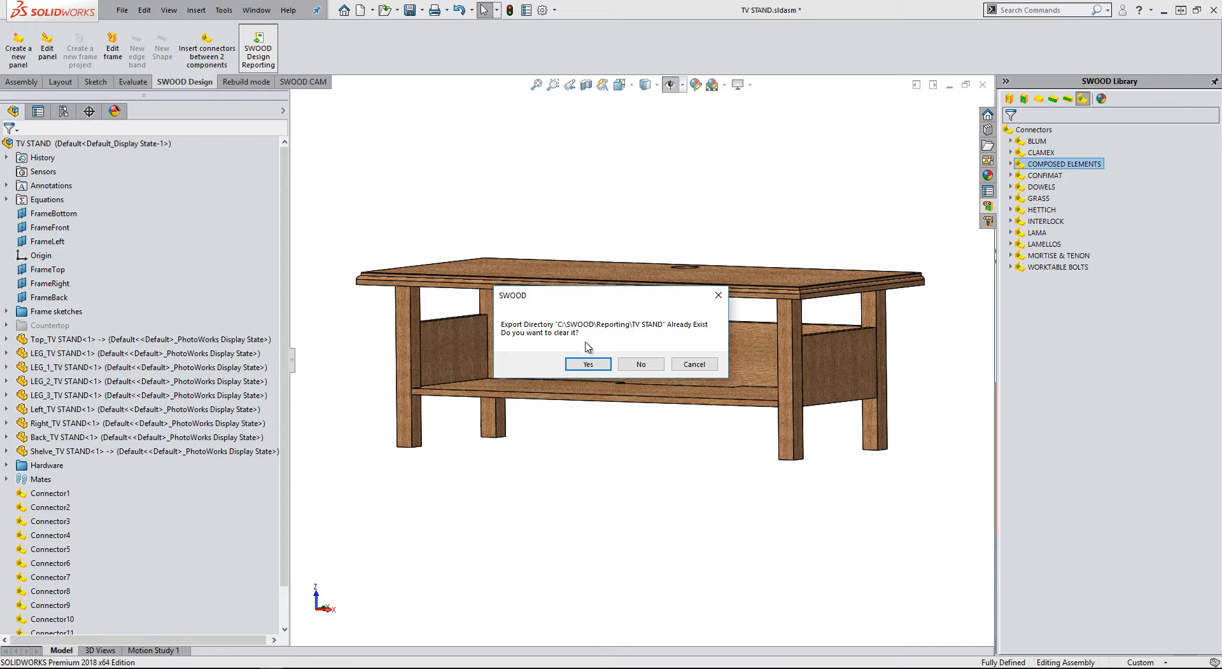
Clear the existing export directory, generate the report and open WEB_REPORT_STOCKS.
{"action": "left_click", "coordinate": [587, 364]}
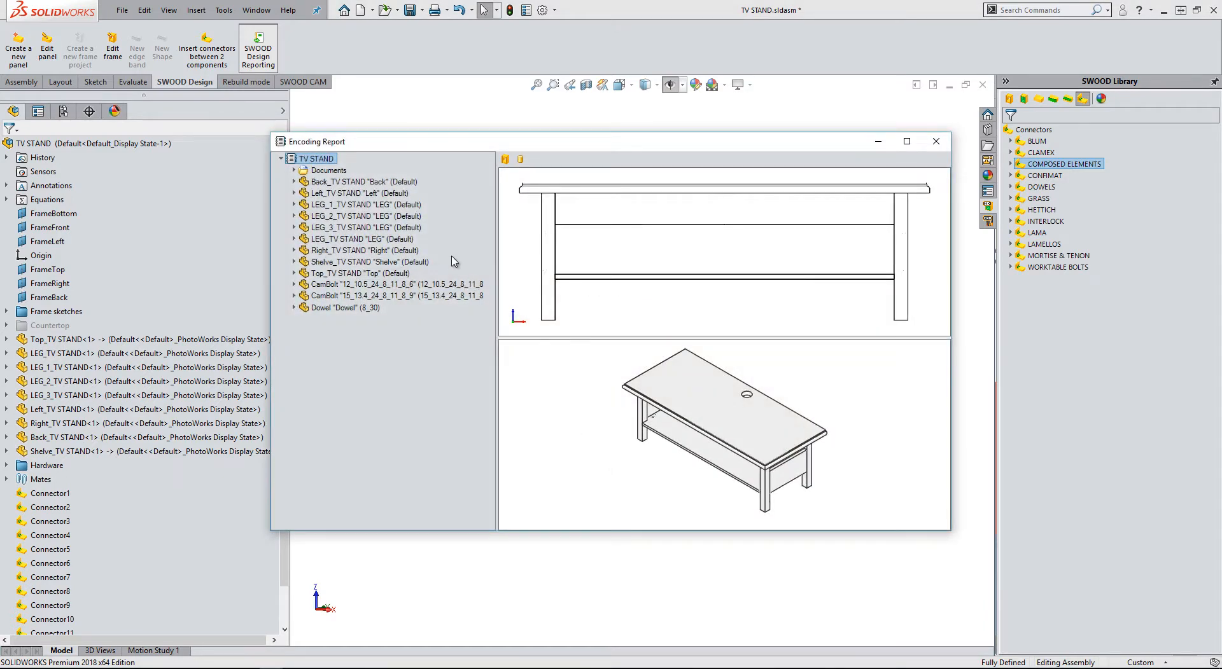
{"action": "left_click", "coordinate": [294, 170]}
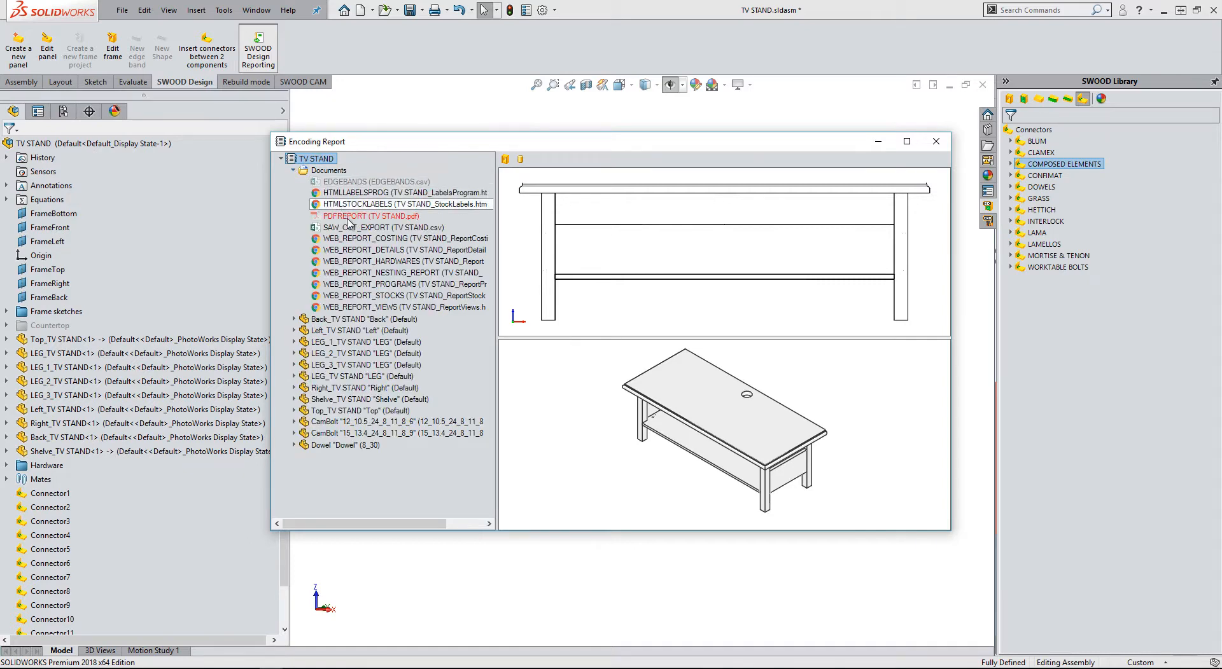
{"action": "double_click", "coordinate": [404, 261]}
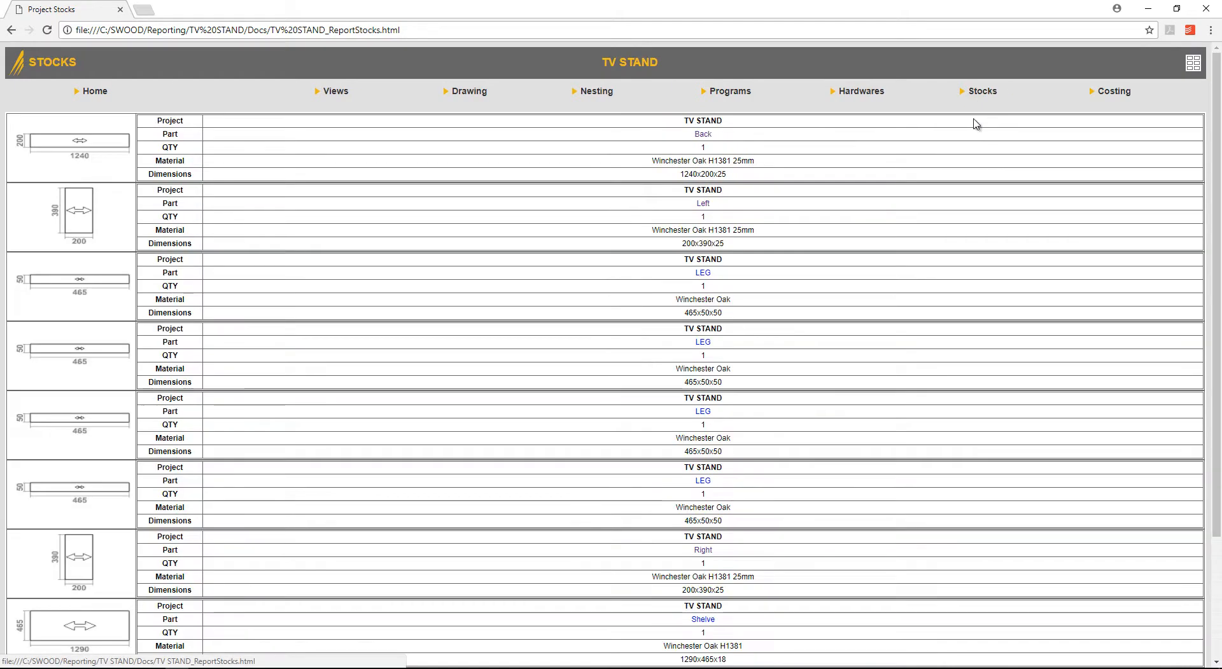
Review the Stocks page and switch to the report's Costing page.
{"action": "scroll", "scroll_direction": "down", "scroll_amount": 3}
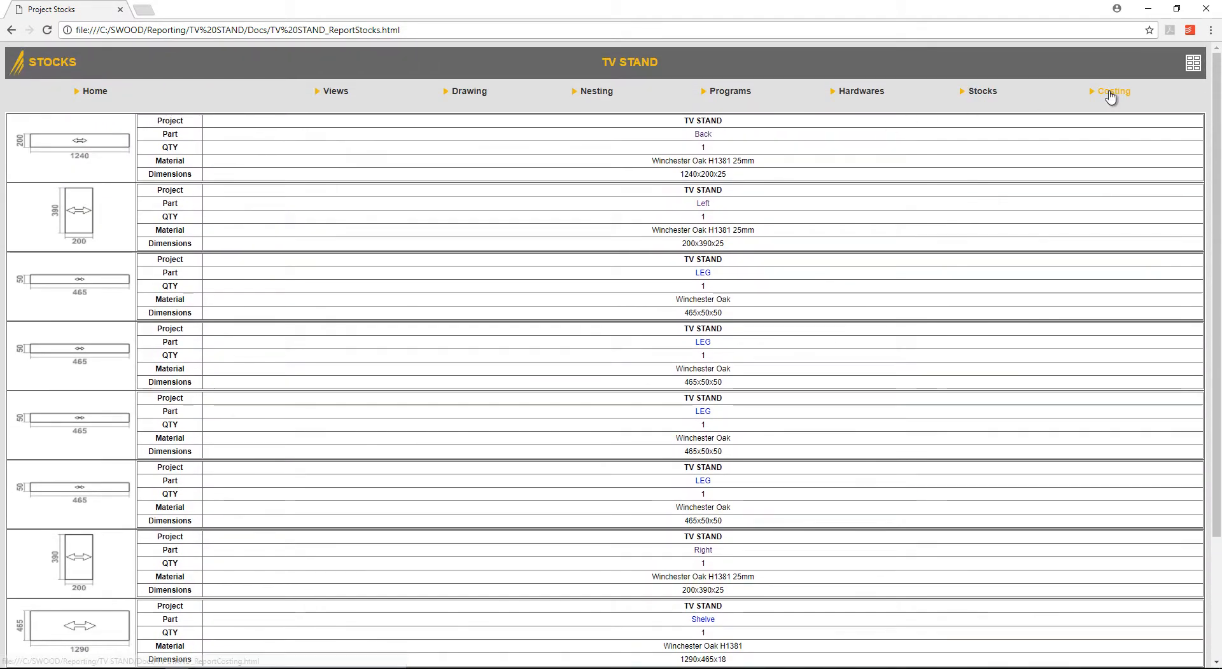
{"action": "left_click", "coordinate": [1116, 92]}
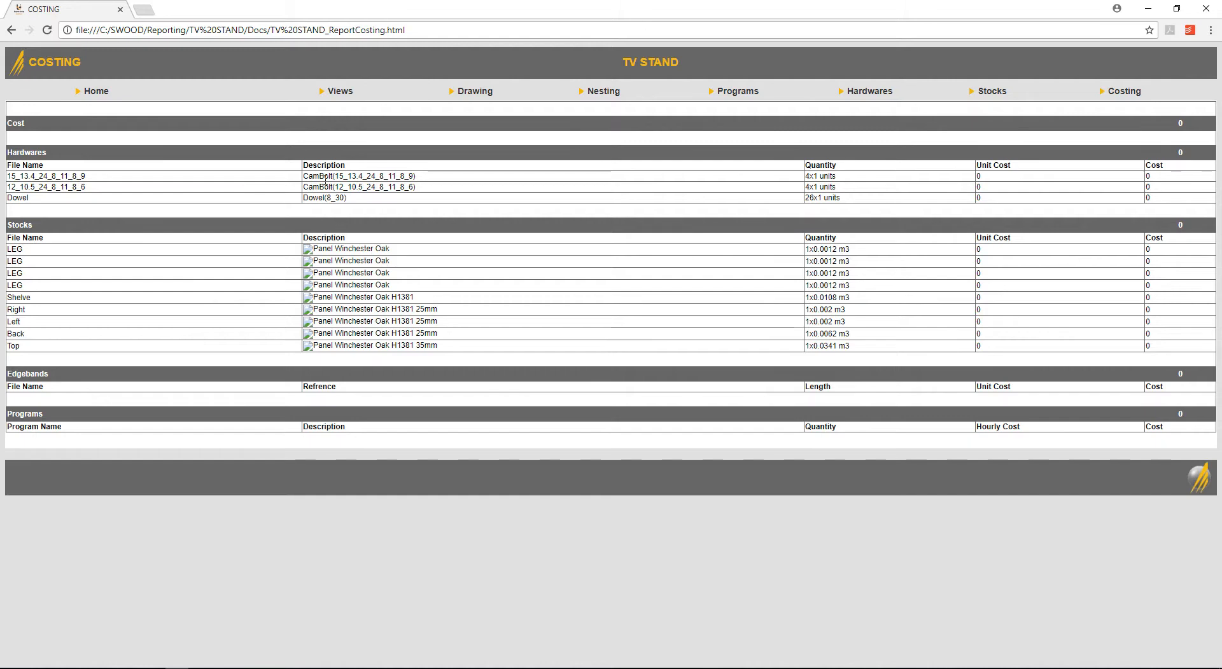